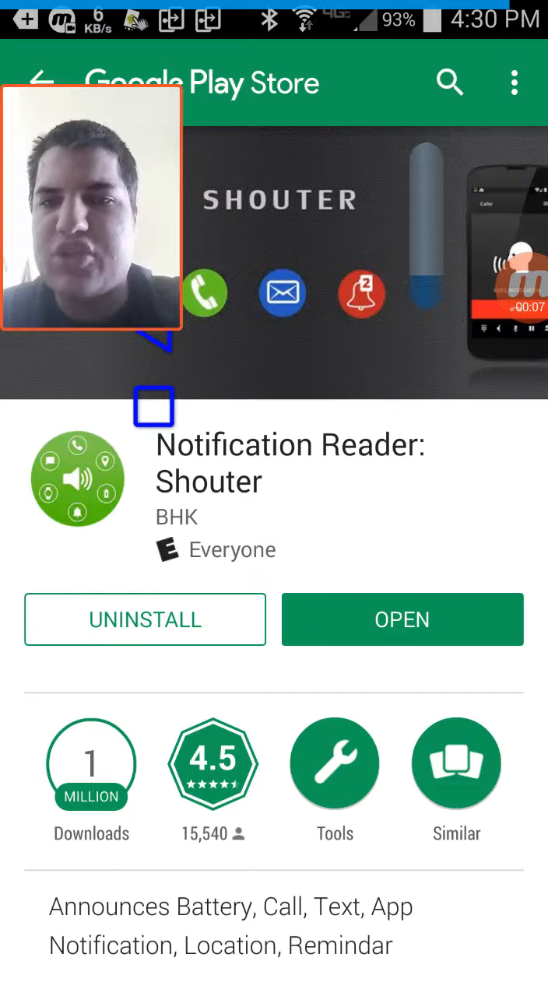
Launch Shouter from its Play Store listing and go to App Notification settings
left_click(402, 620)
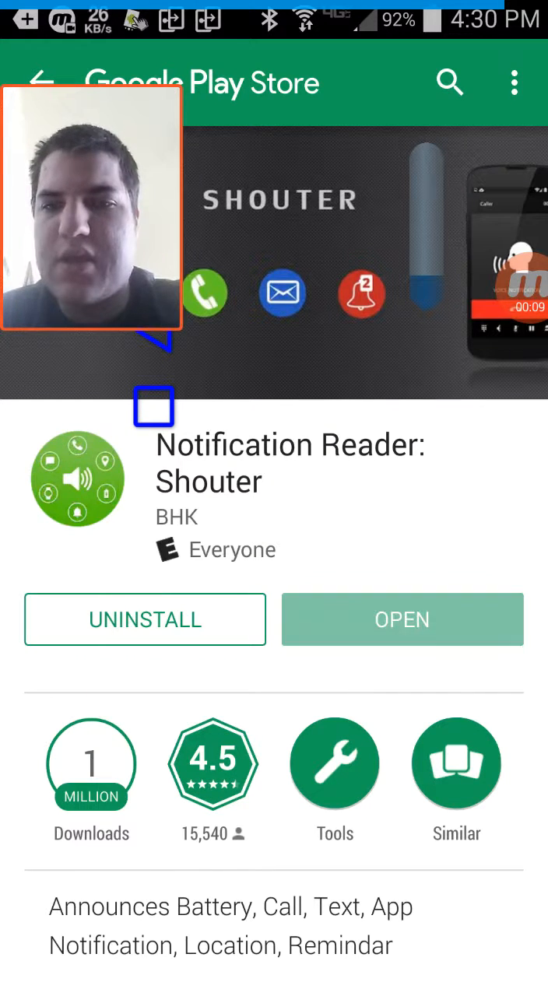
left_click(401, 618)
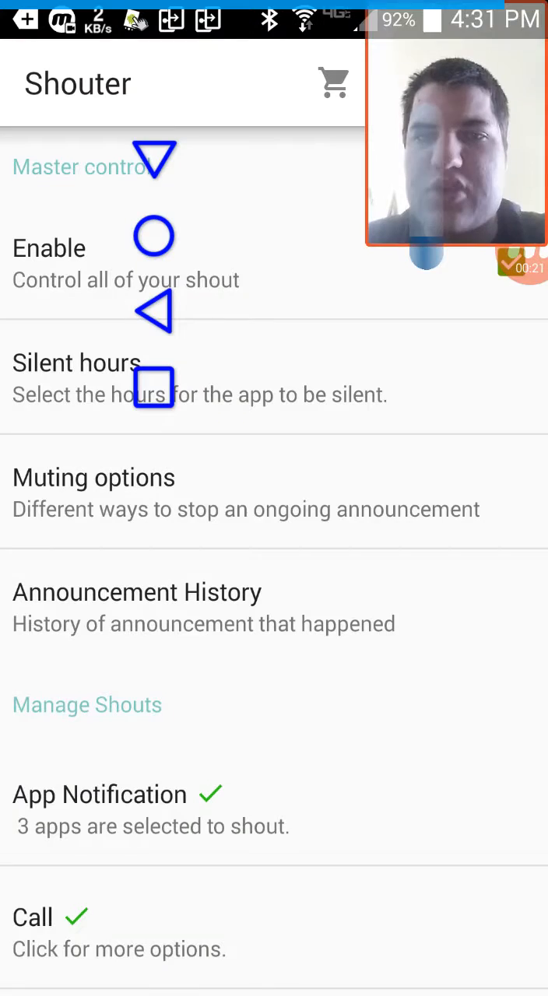
scroll("down", 3)
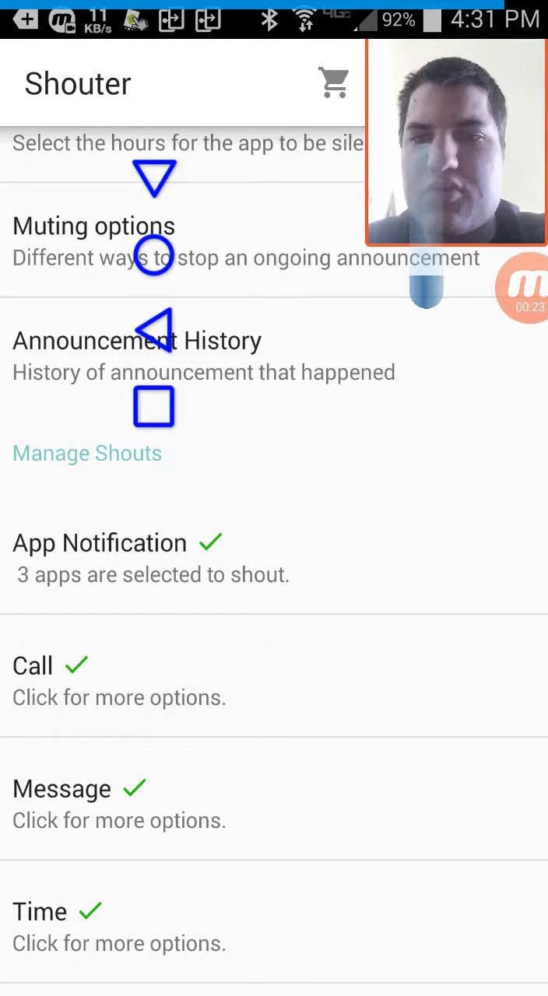
left_click(99, 542)
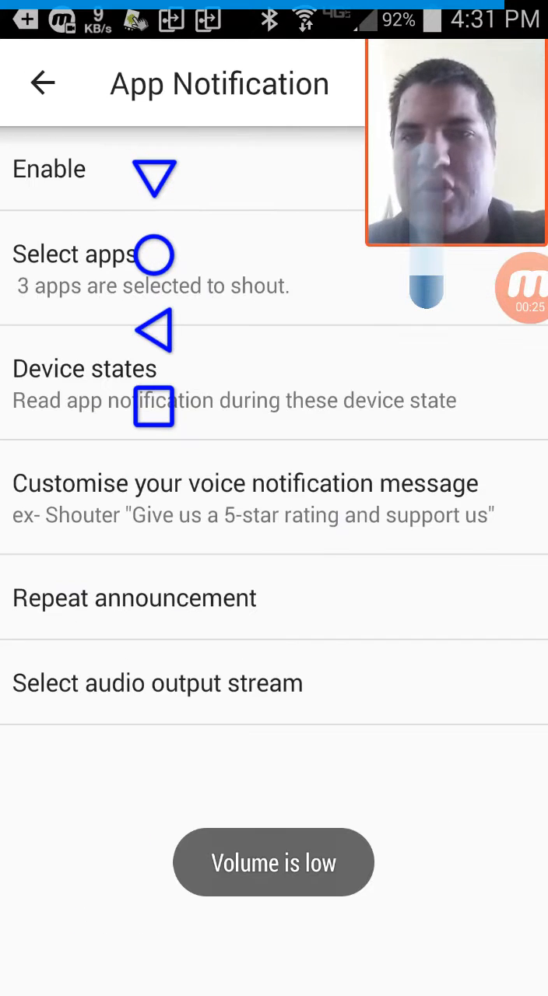
Open the Select apps list and search it for "add"
left_click(75, 254)
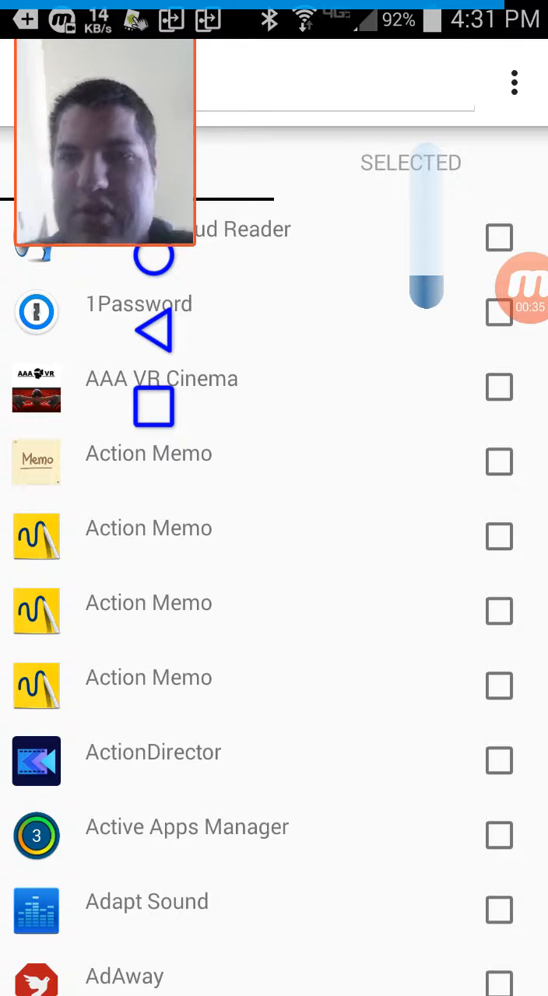
type("a")
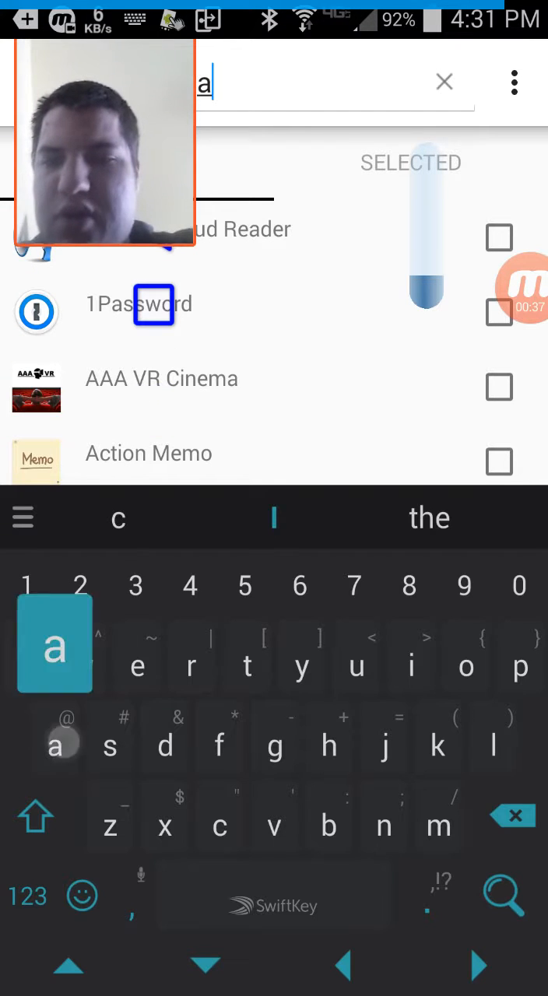
type("dd")
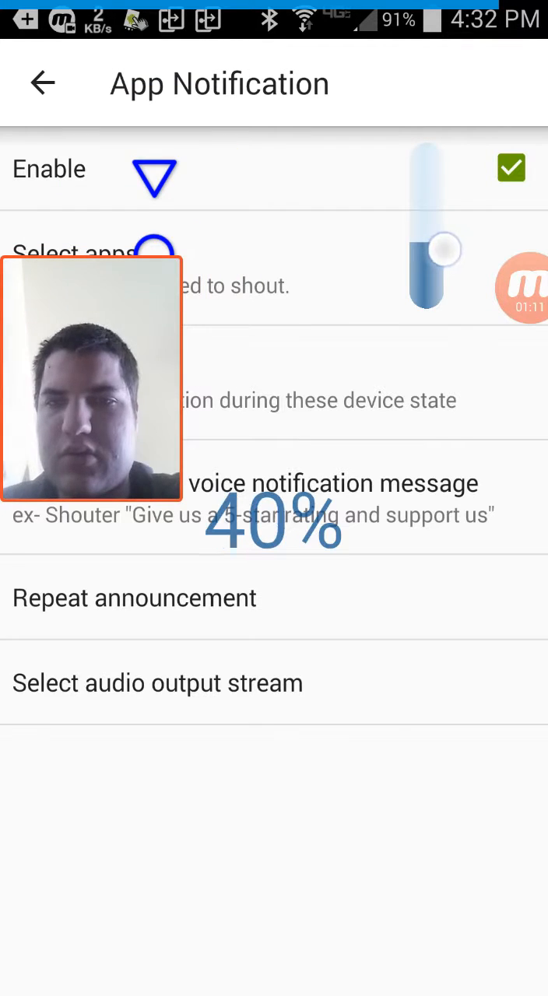
Drag the volume slider down to 26%
left_click_drag(438, 247, 437, 270)
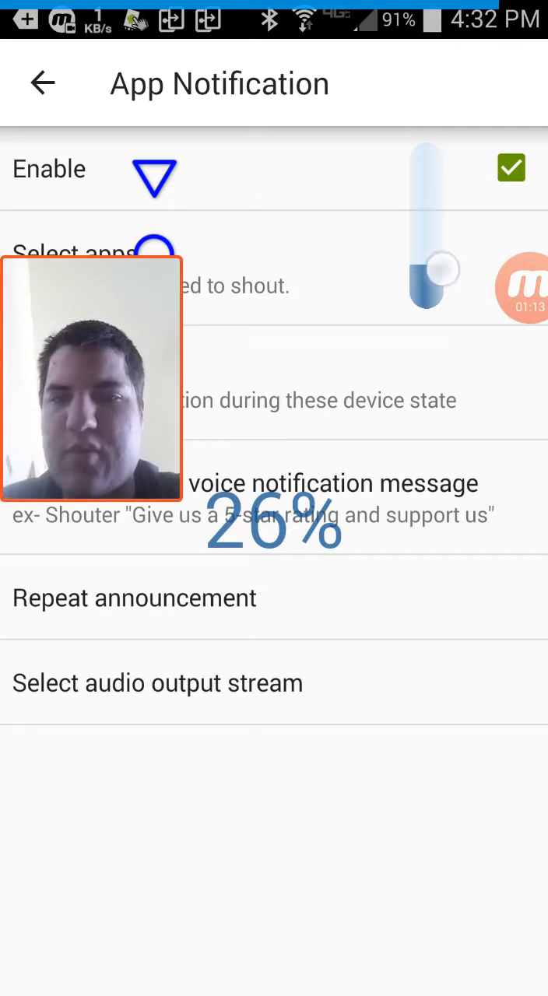